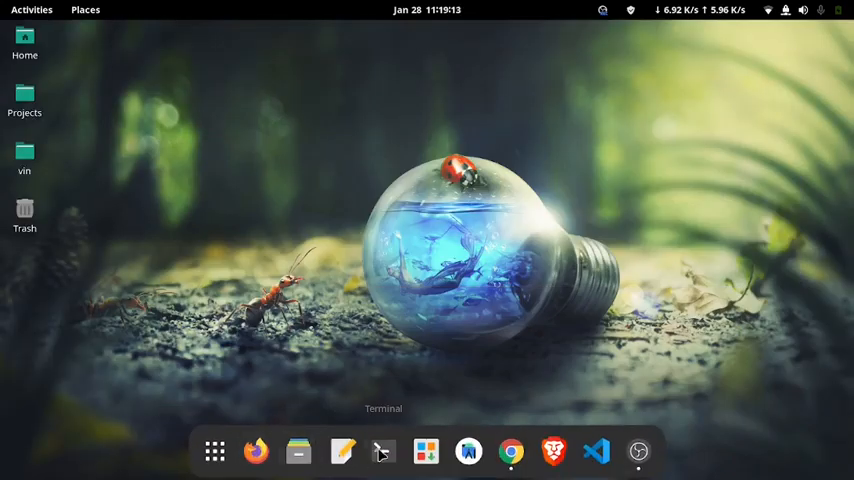
Launch GNOME Terminal from its dock icon.
click(384, 451)
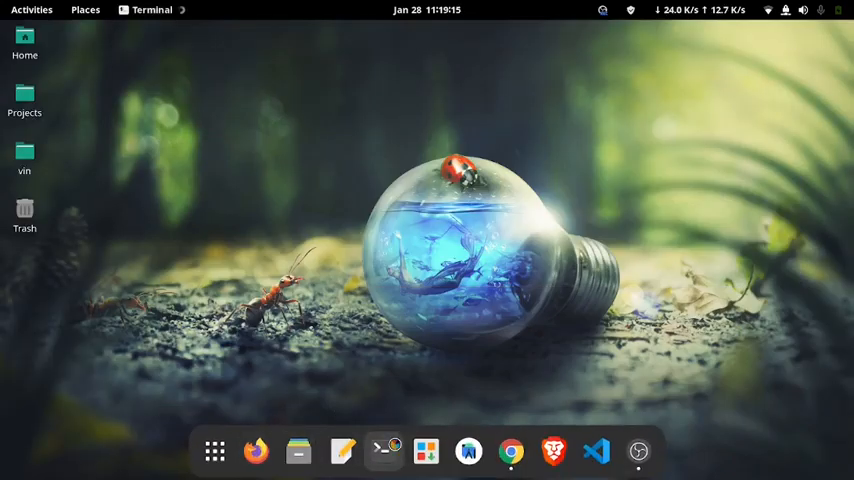
click(383, 451)
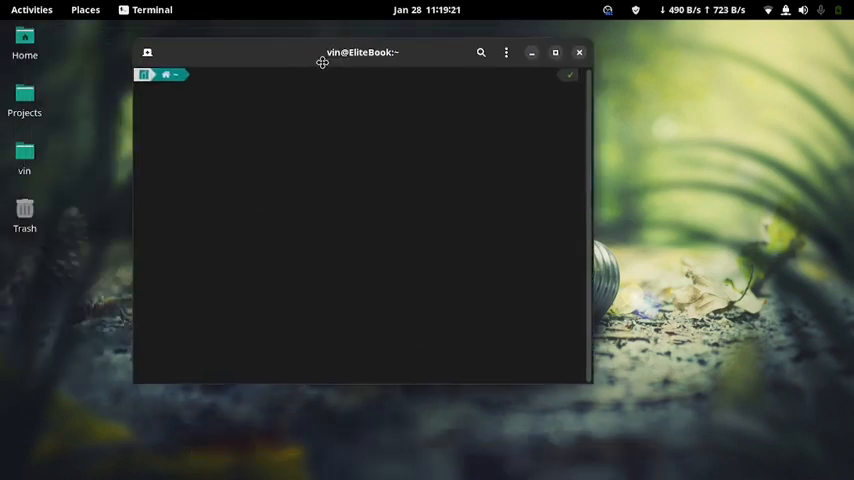
Centre the terminal window and enter 'sudo pamac update' at the prompt.
drag(362, 52, 410, 79)
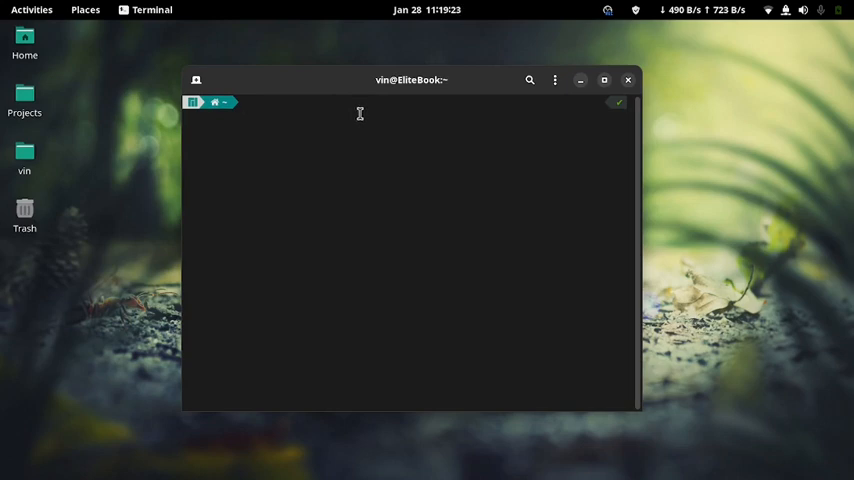
text(nano custom.conf)
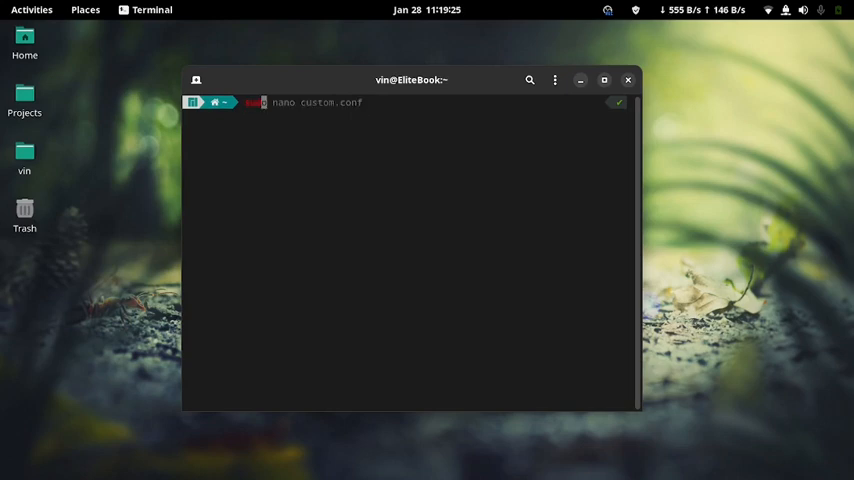
text(sudo apt)
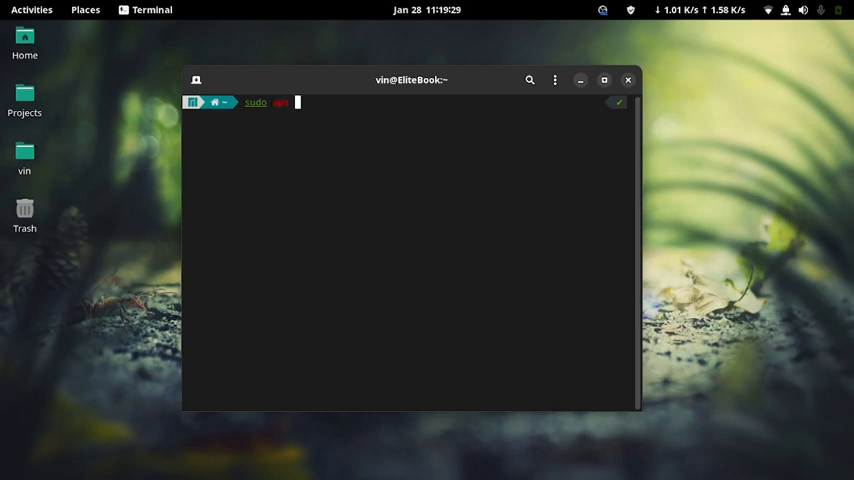
text(nano custom.conf)
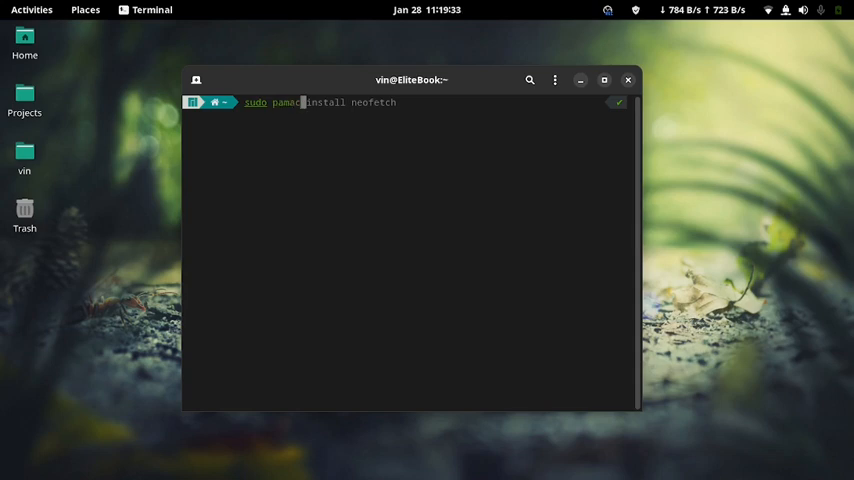
text(update && sudo pamac upgrade)
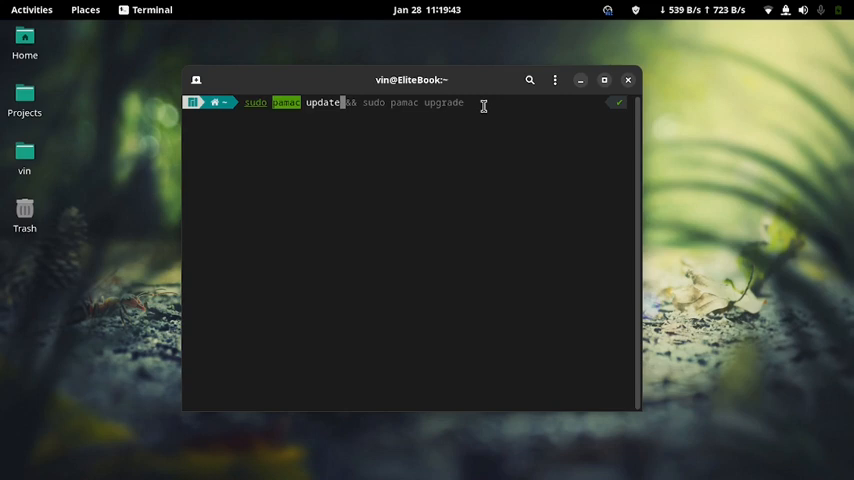
Run 'sudo pamac update' with the sudo password until the transaction finishes.
key(Return)
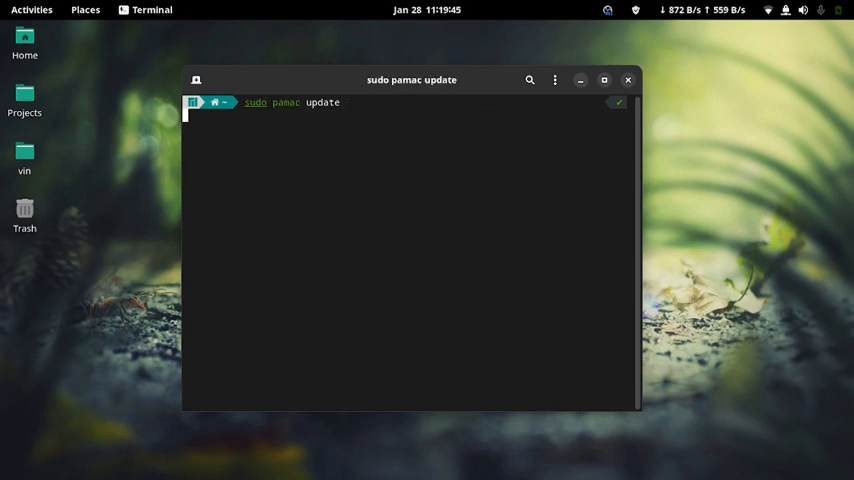
key(Return)
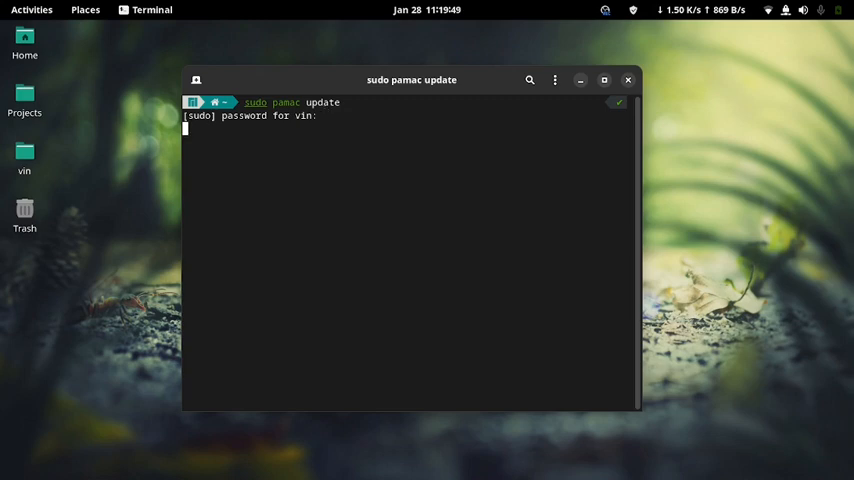
key(Return)
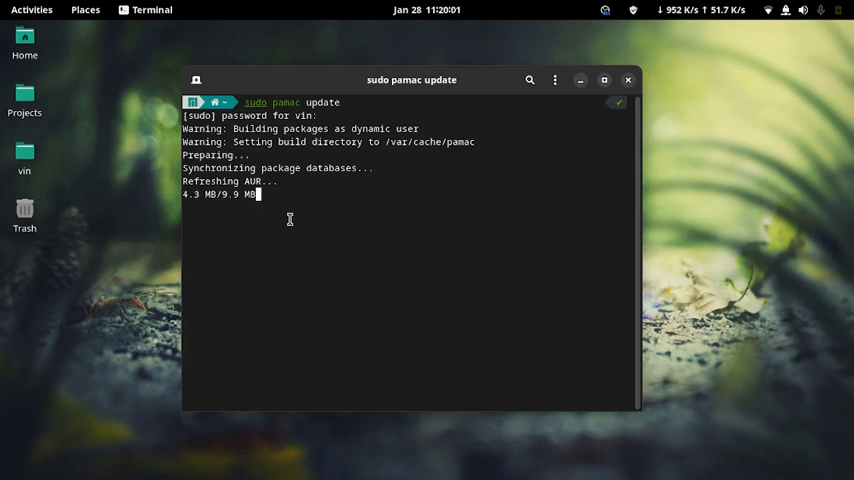
drag(411, 80, 375, 53)
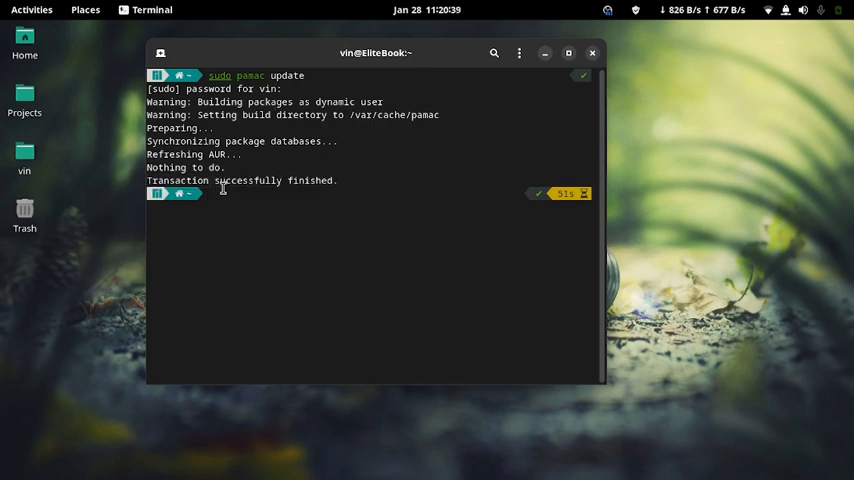
Run 'sudo pamac upgrade' until 'Transaction successfully finished.' appears.
text(sudo pamac update)
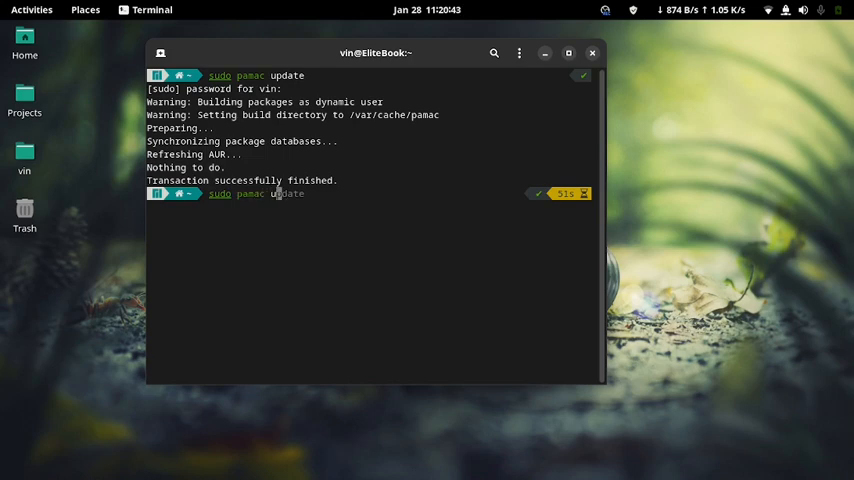
text(upgrad)
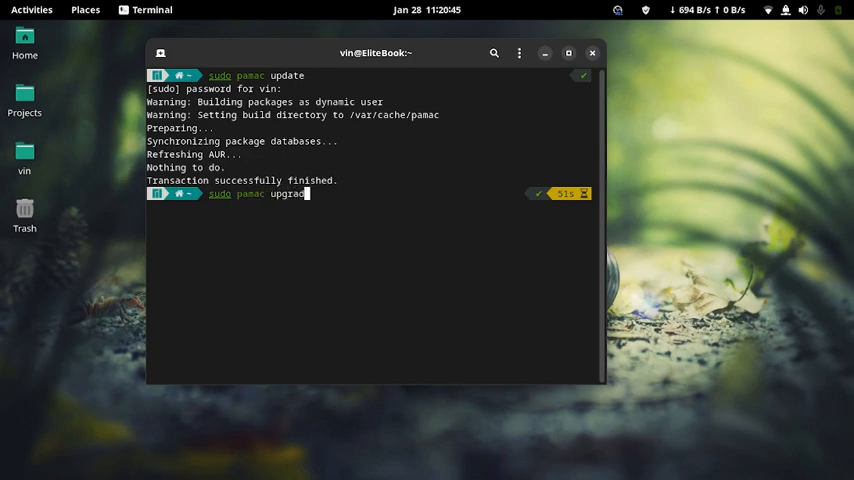
key(Return)
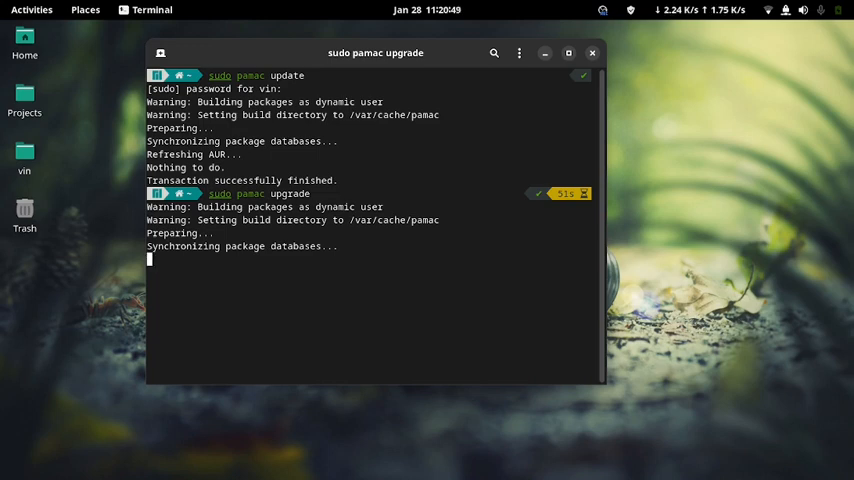
mouse_move(559, 243)
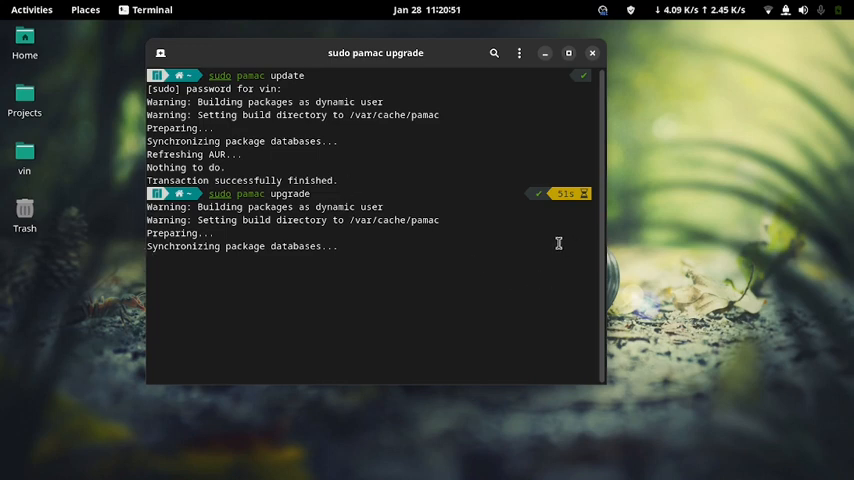
mouse_move(537, 241)
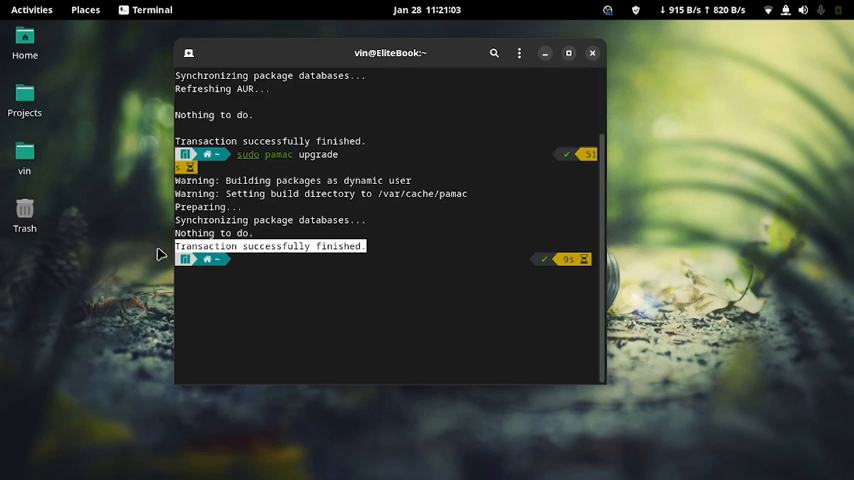
text(gdm)
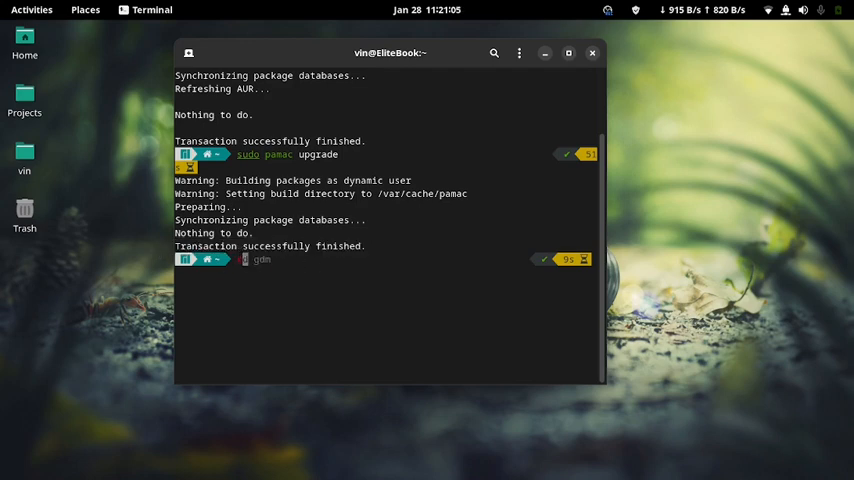
Clear the screen and write 'We are done. That's basically it.' at the prompt.
key(Return)
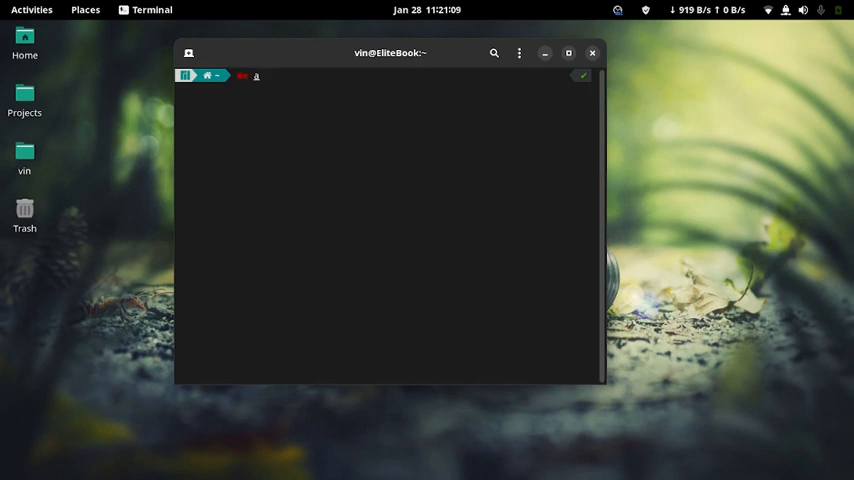
text(re)
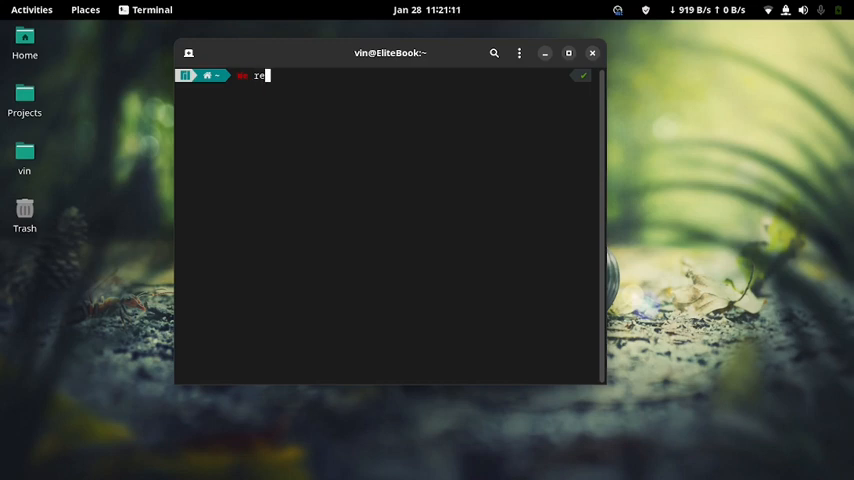
text(are do)
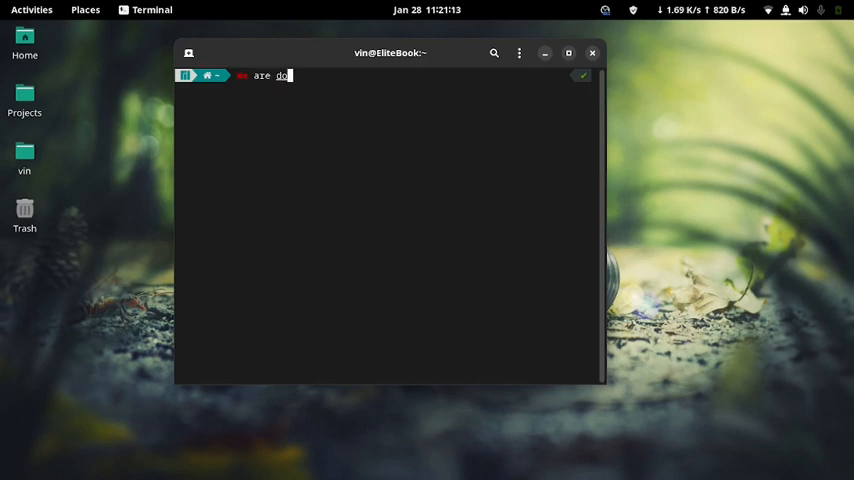
text(ne.)
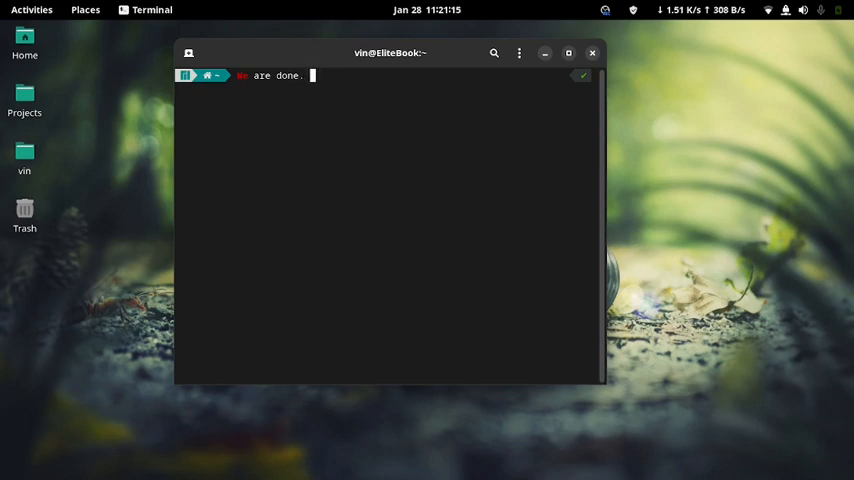
text(Thats)
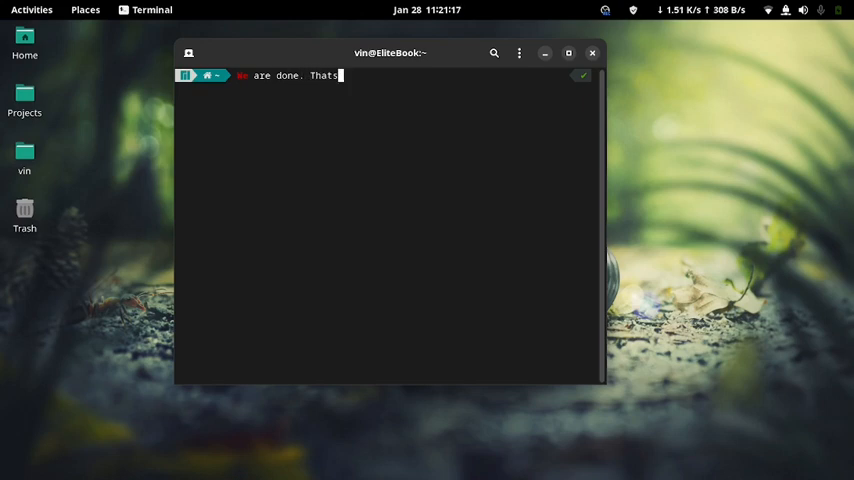
text(')
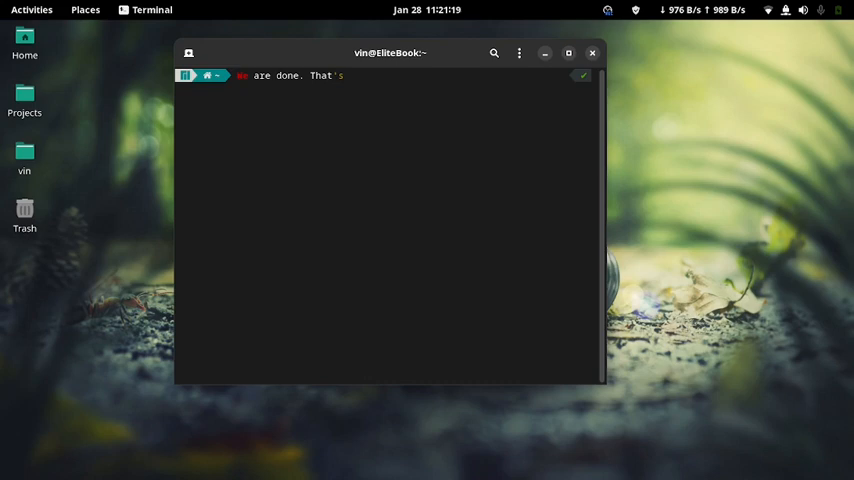
text(basically)
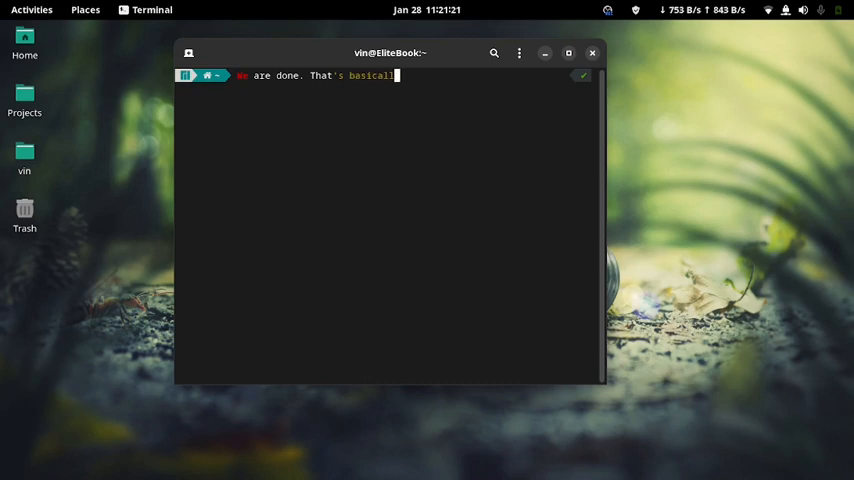
text(y i)
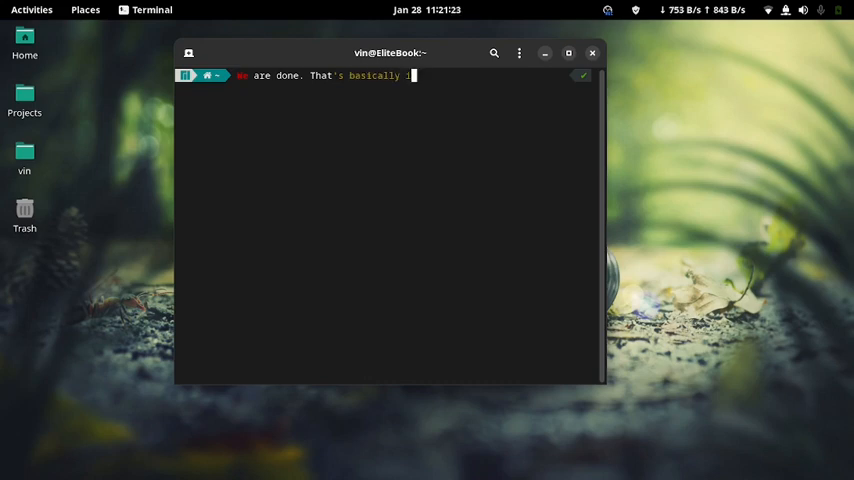
text(t.)
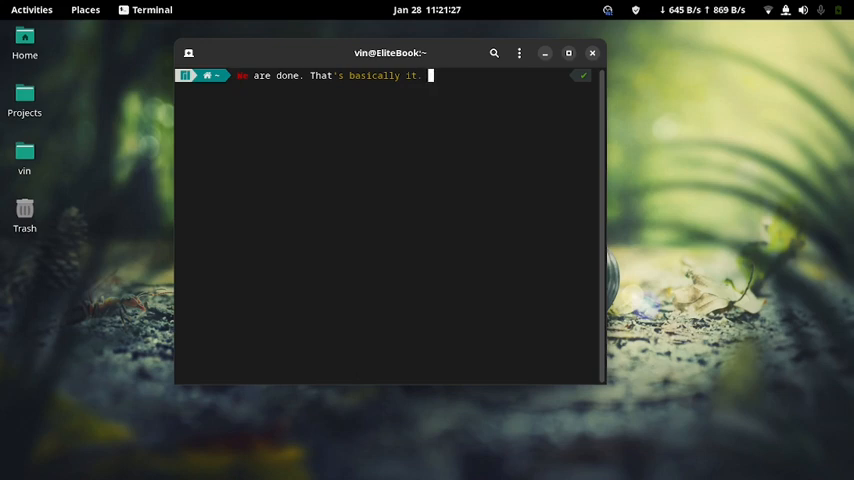
Add 'Thanks for watching. Please like Subscribe and Share. THANK YOU!!' to the message.
text(Thanks)
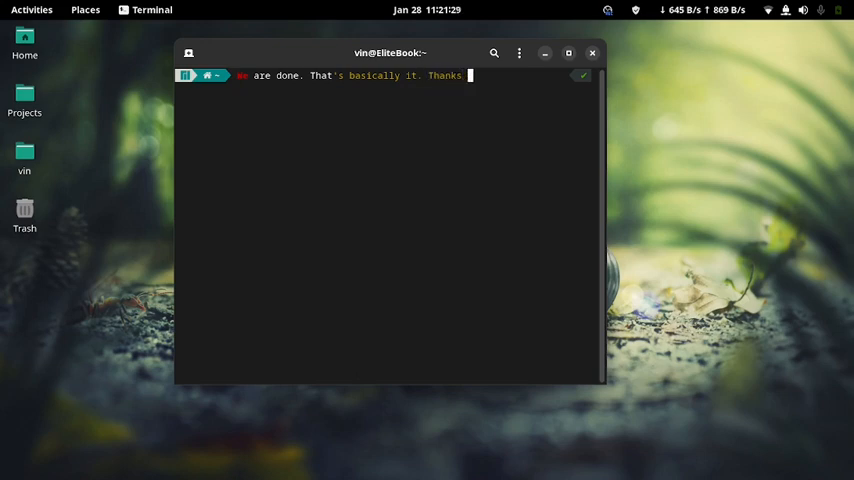
text(for wat)
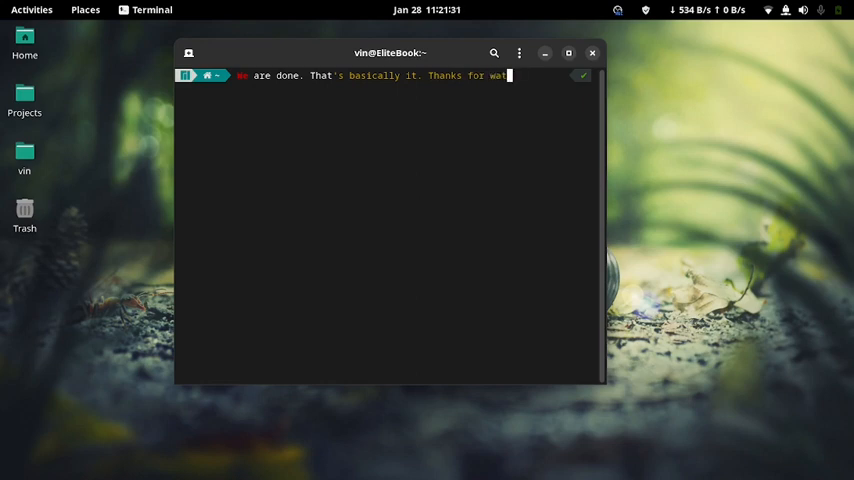
text(ching. Please li)
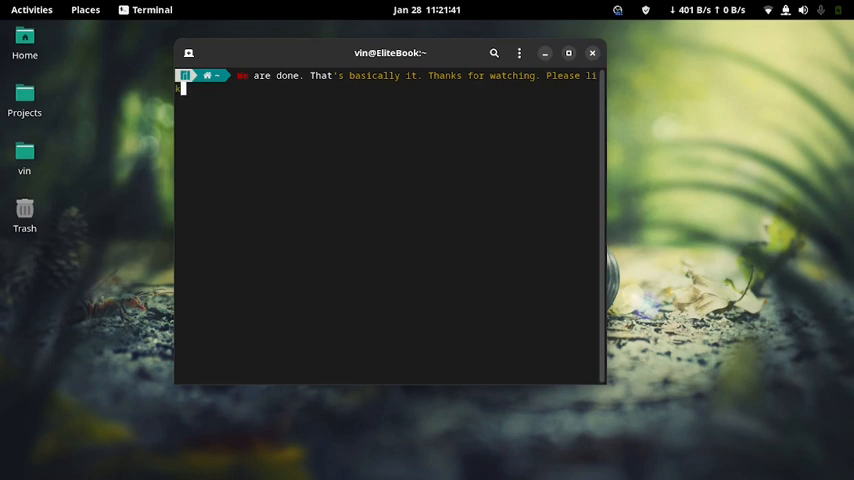
text(ke Sub)
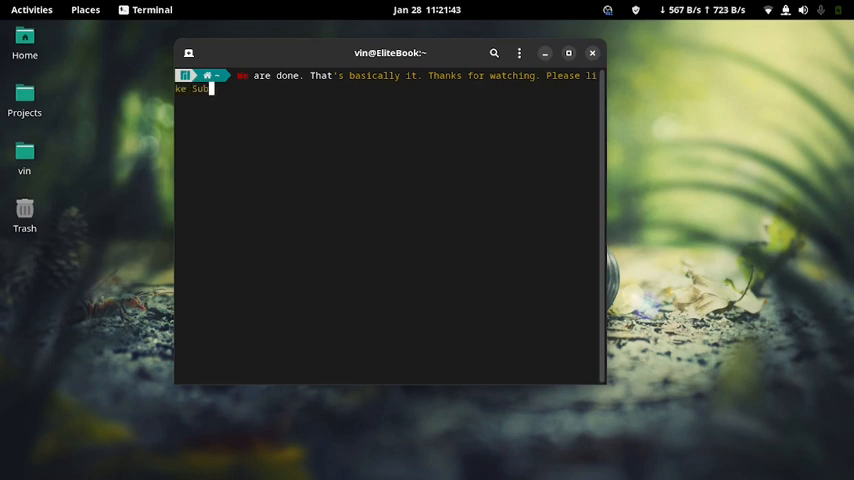
text(scri)
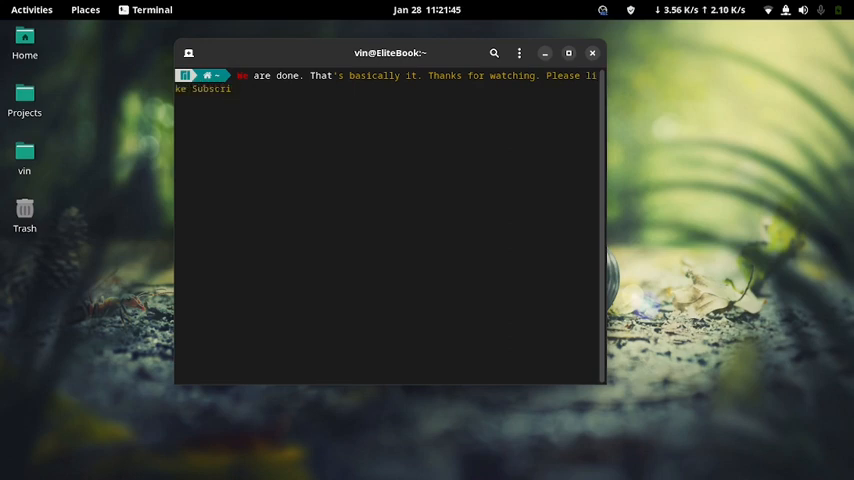
text(be and)
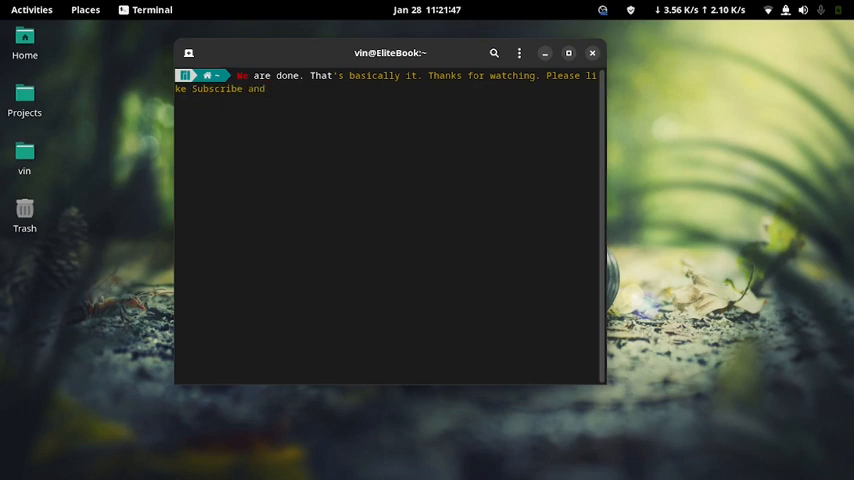
text(Sa)
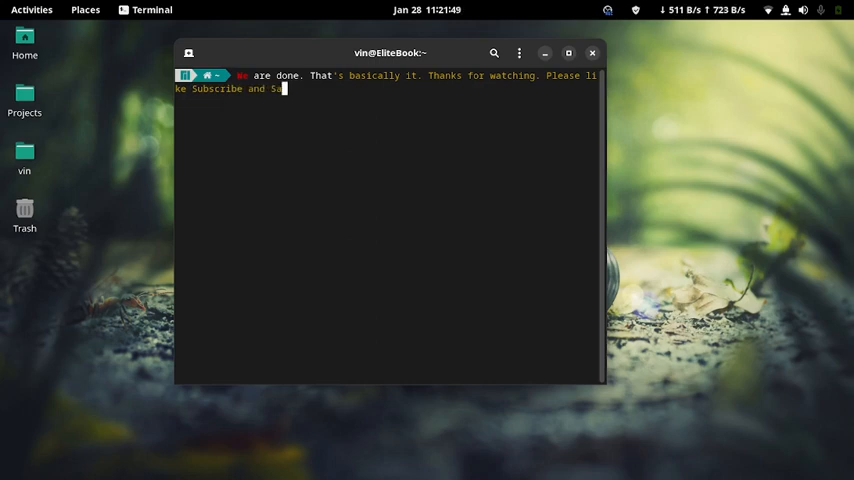
text(hare.)
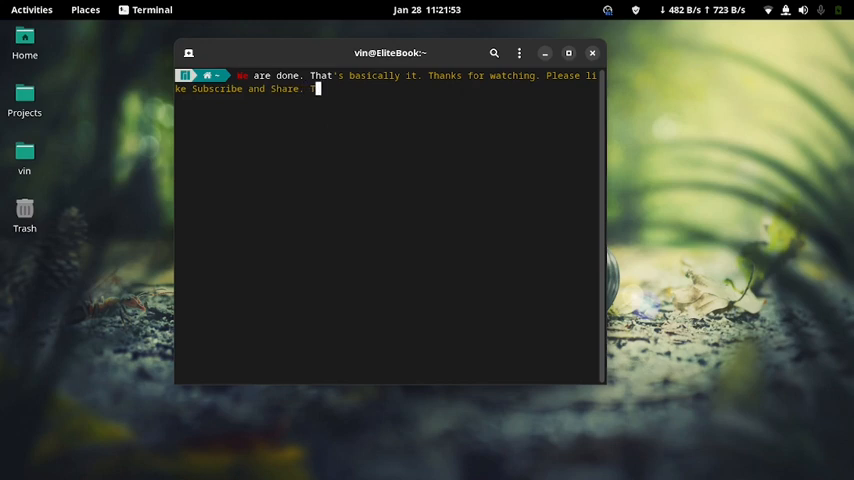
text(THANK)
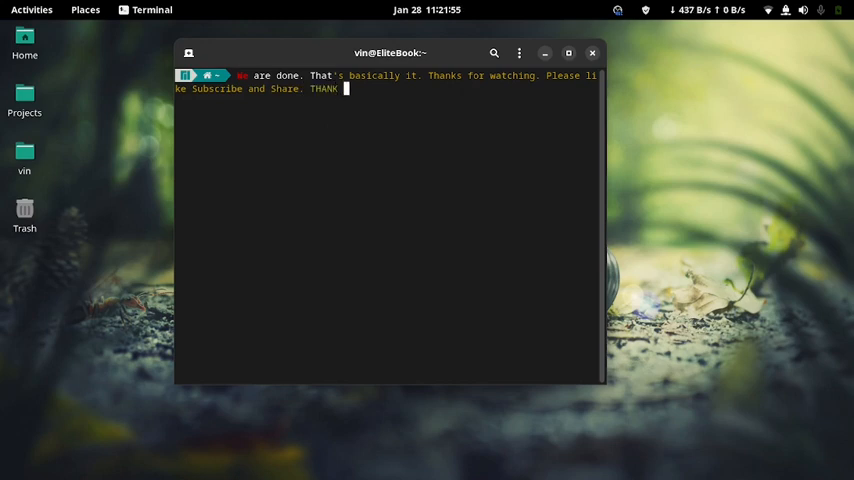
text(YOU!!)
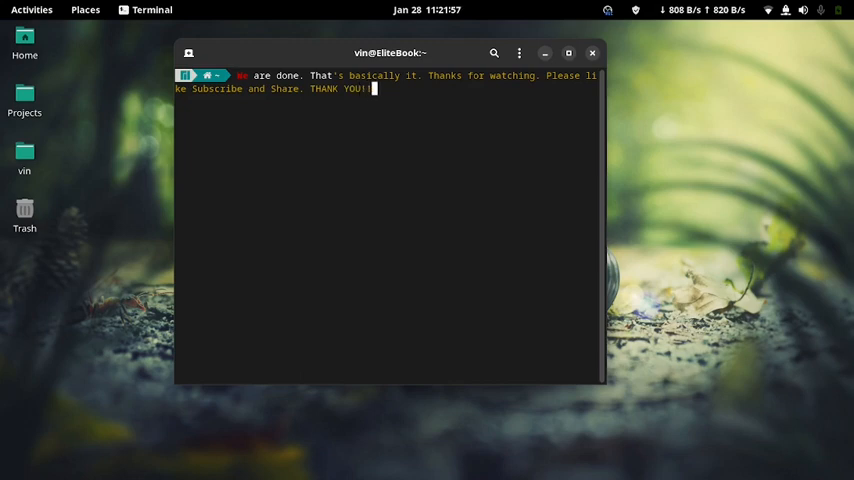